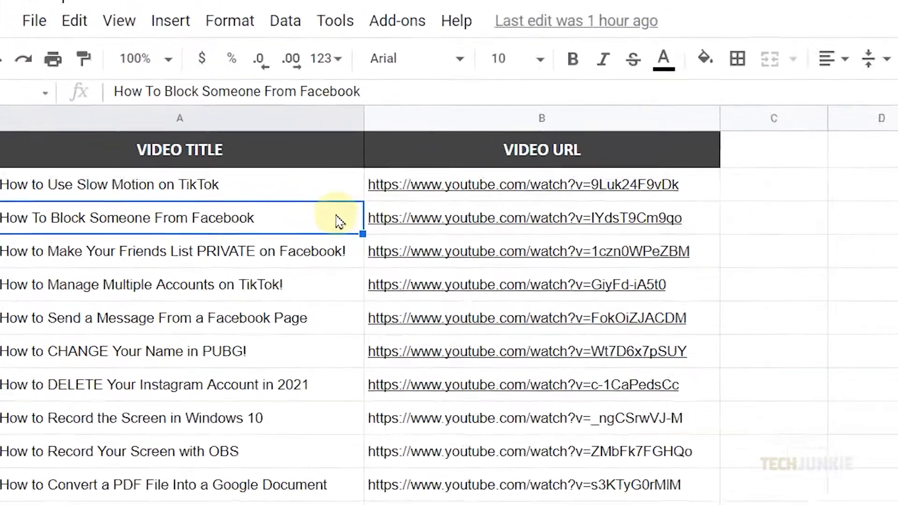
# Step: Return to the Google Sheets home page listing recent spreadsheets including Sample Sheet
pyautogui.rightClick(180, 218)
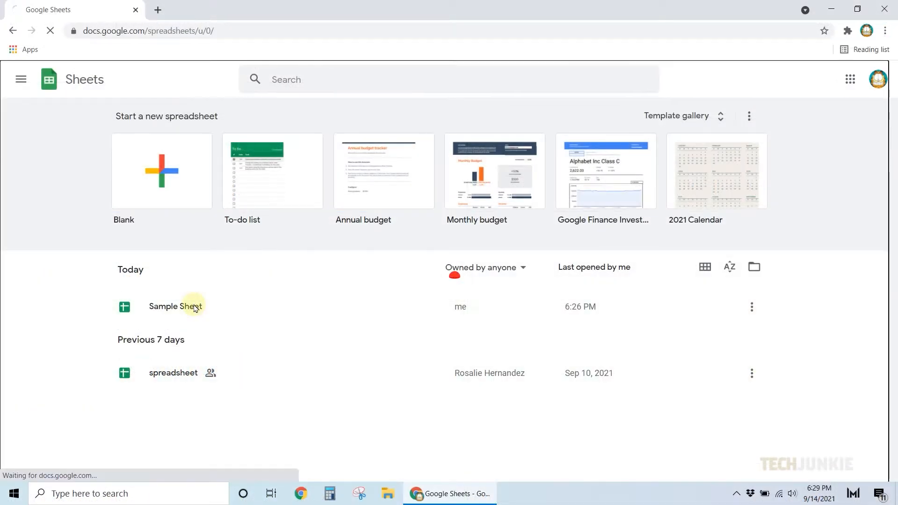
# Step: Show Sample Sheet's version history via File > Version history > See version history
pyautogui.click(176, 306)
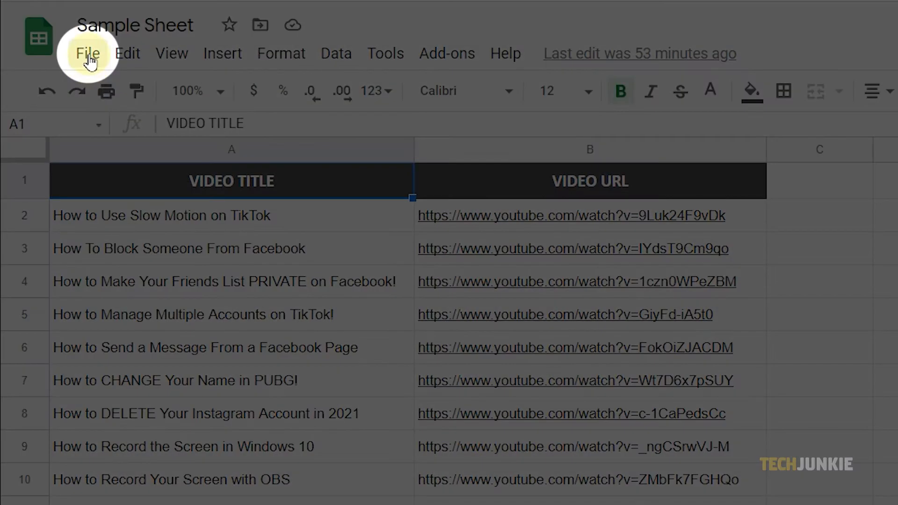
pyautogui.click(87, 53)
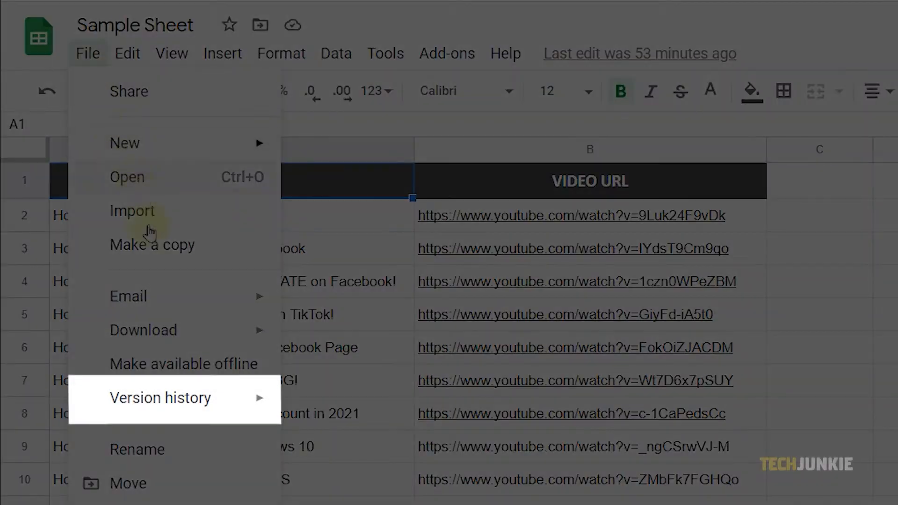
pyautogui.moveTo(160, 397)
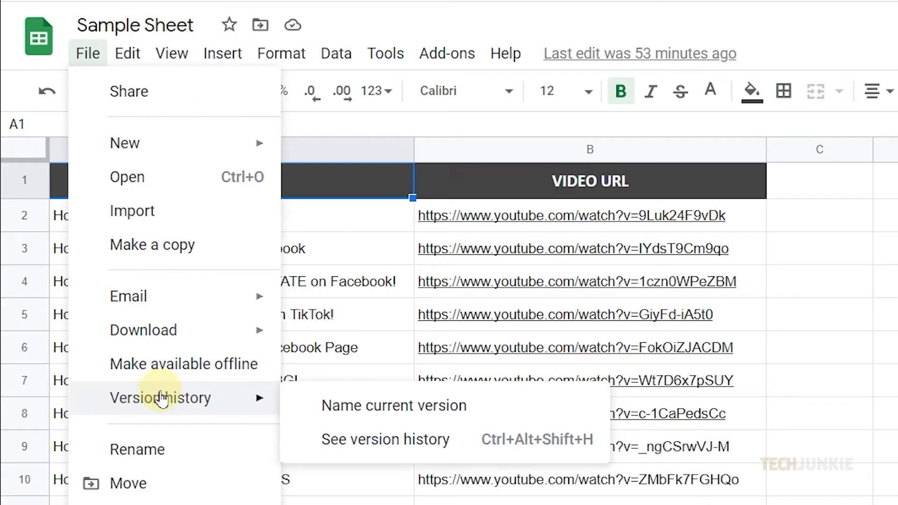
pyautogui.moveTo(385, 440)
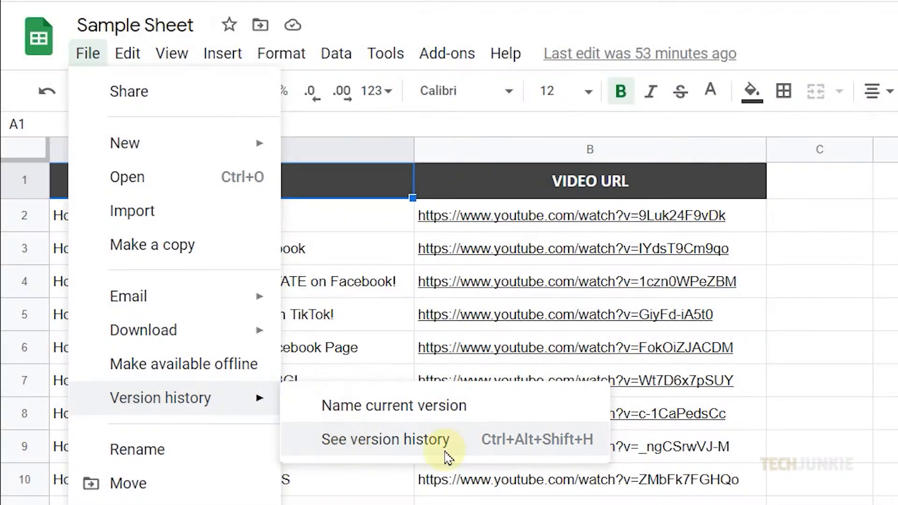
pyautogui.click(384, 440)
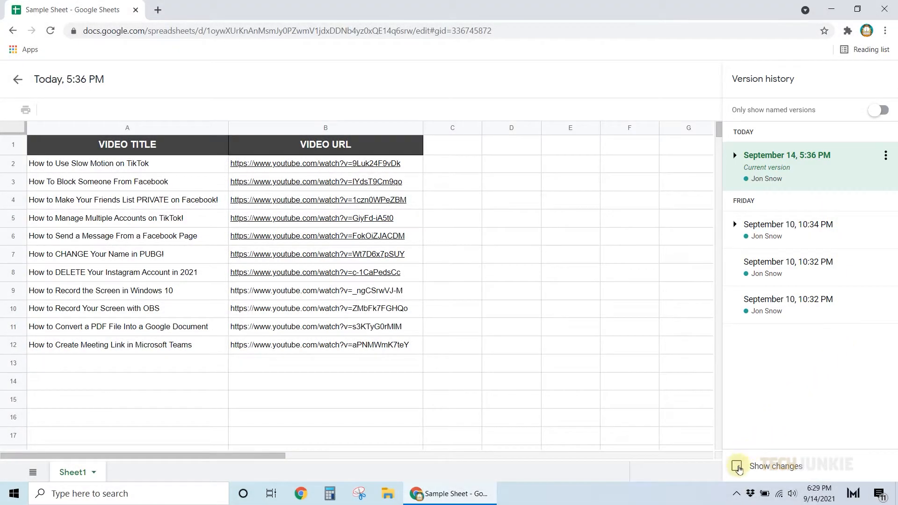
# Step: Enable Show changes to highlight edited cells, noting the Ctrl+Alt+Shift+H version-history shortcut
pyautogui.click(737, 466)
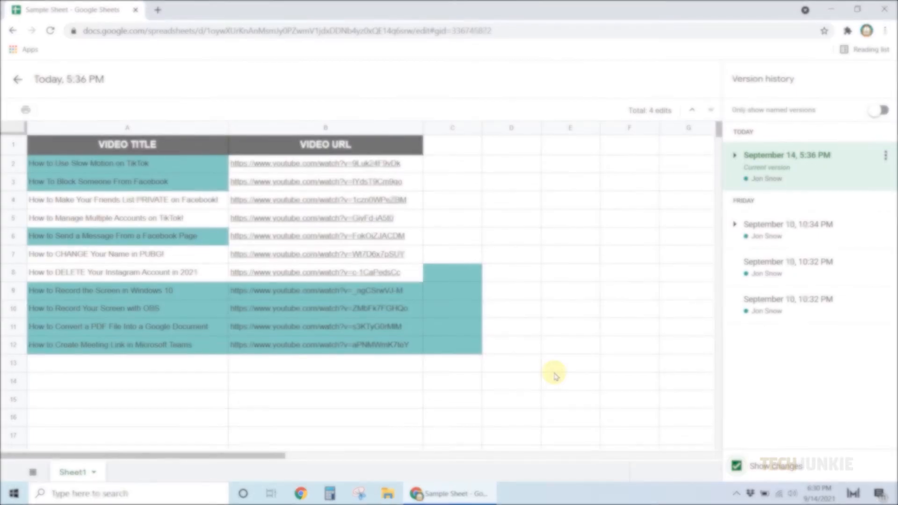
pyautogui.press('ctrl+alt+shift+h')
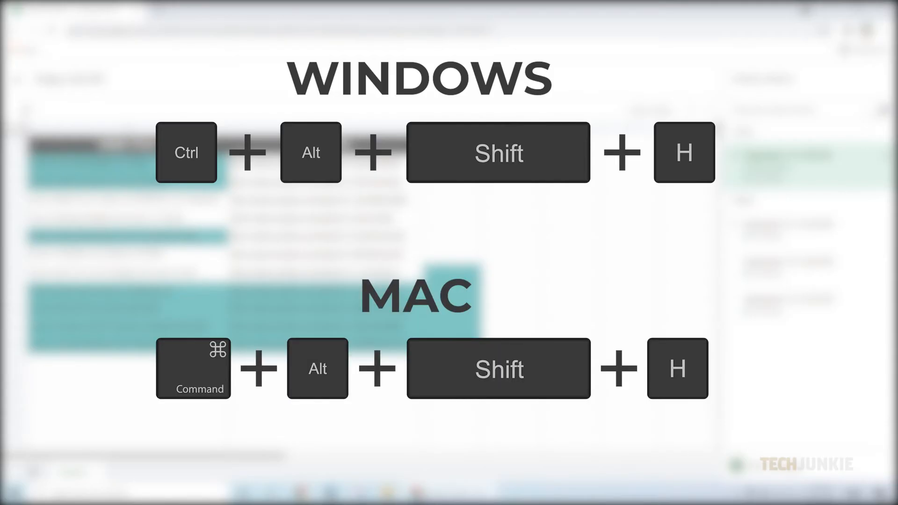
pyautogui.click(450, 251)
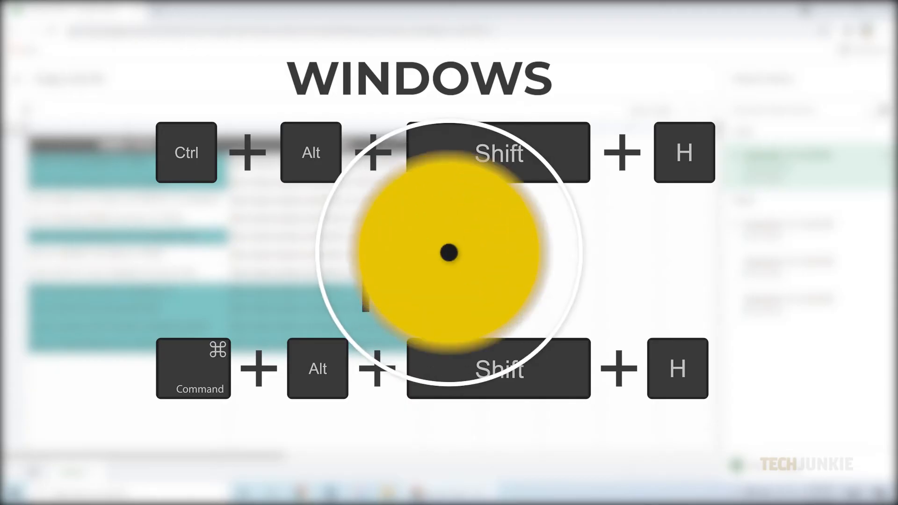